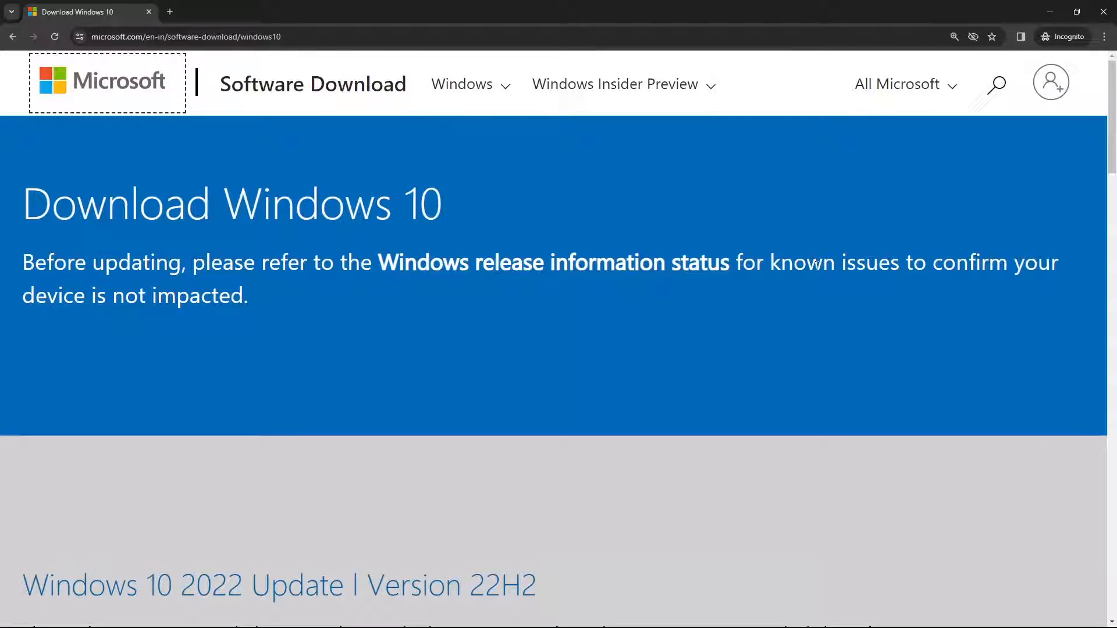
Scroll down to the Windows 10 installation media section.
scroll(down, 3)
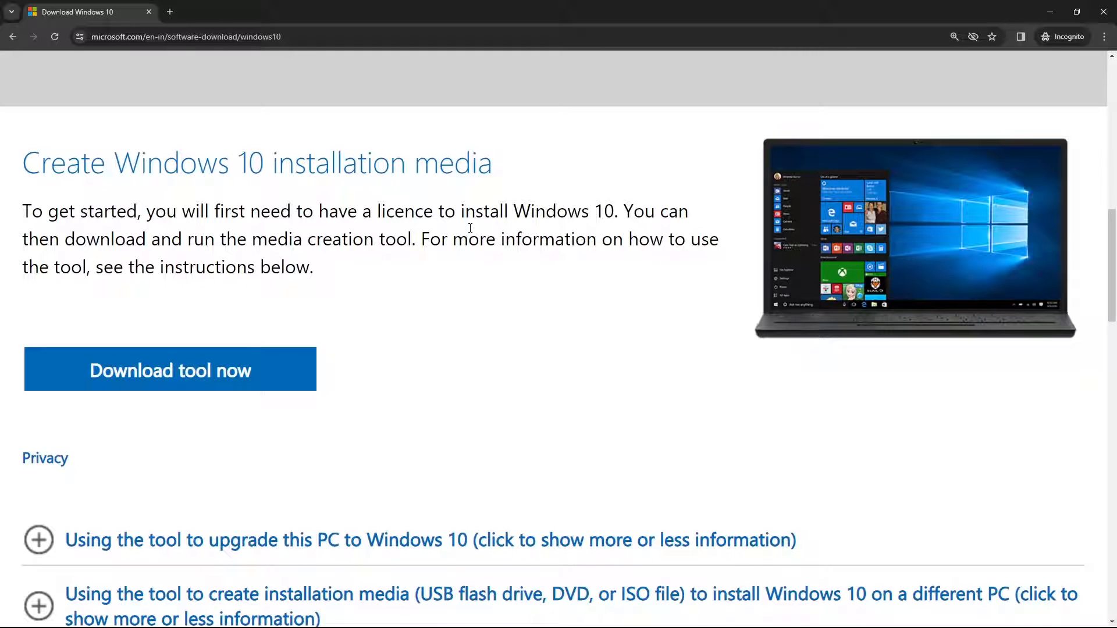
mouse_move(597, 264)
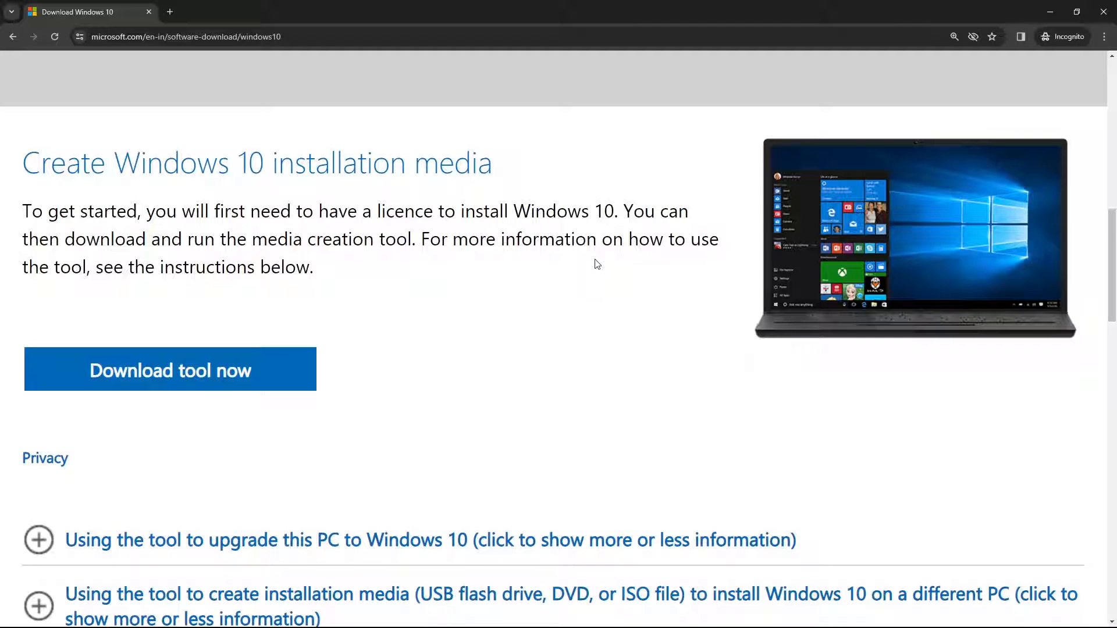
mouse_move(745, 537)
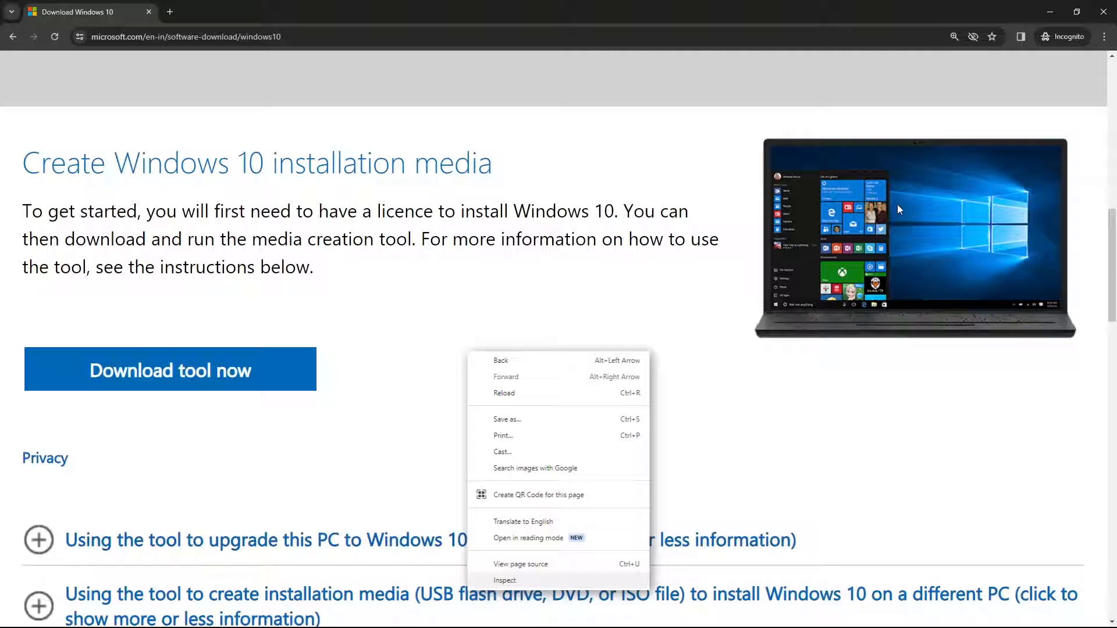
Open DevTools via Inspect and show the More tools list from its menu.
click(505, 580)
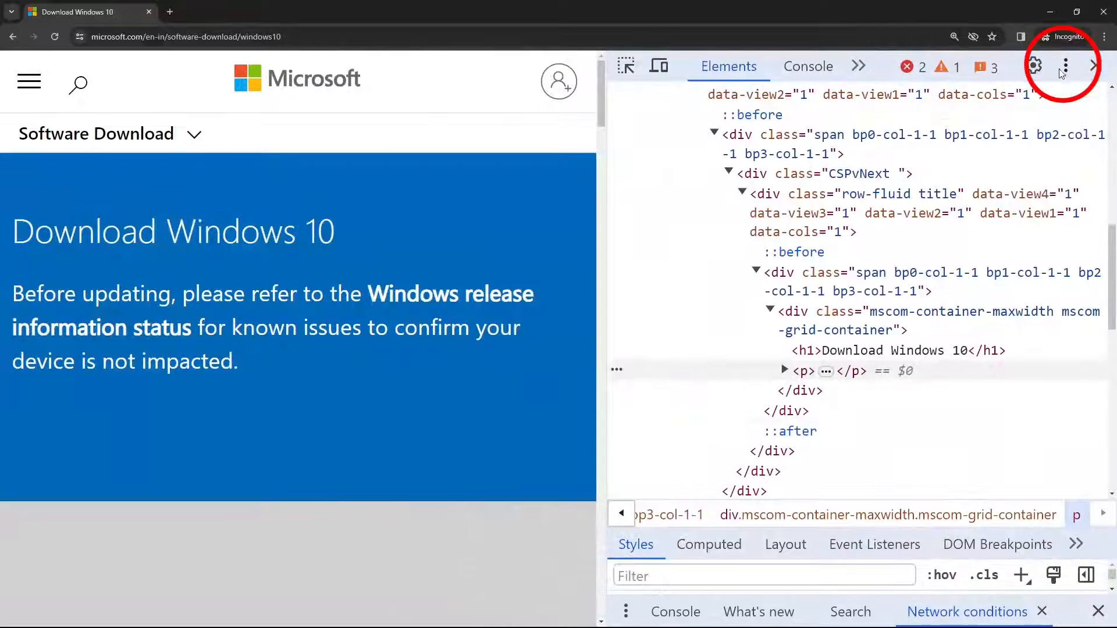
click(1064, 66)
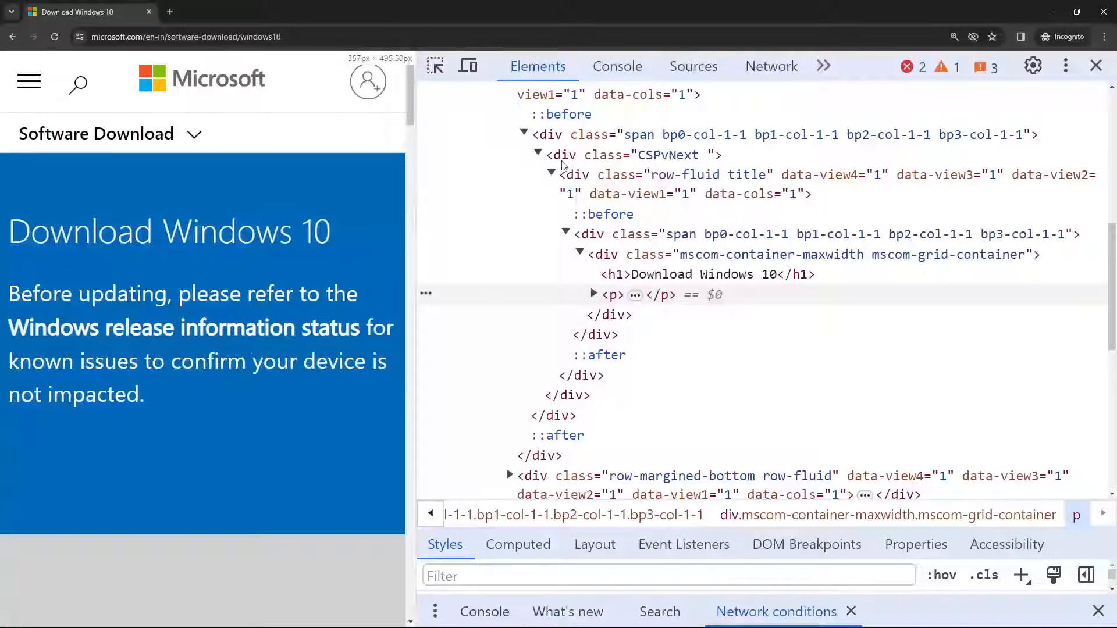
click(1065, 65)
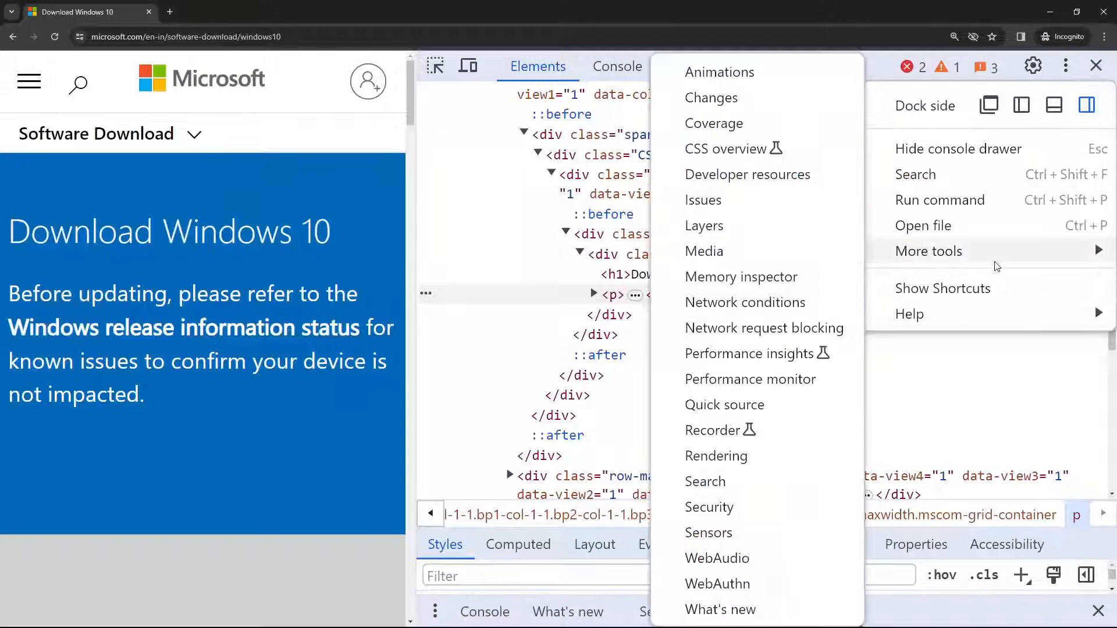
Open Network conditions and uncheck 'Use browser default' for the user agent.
click(745, 302)
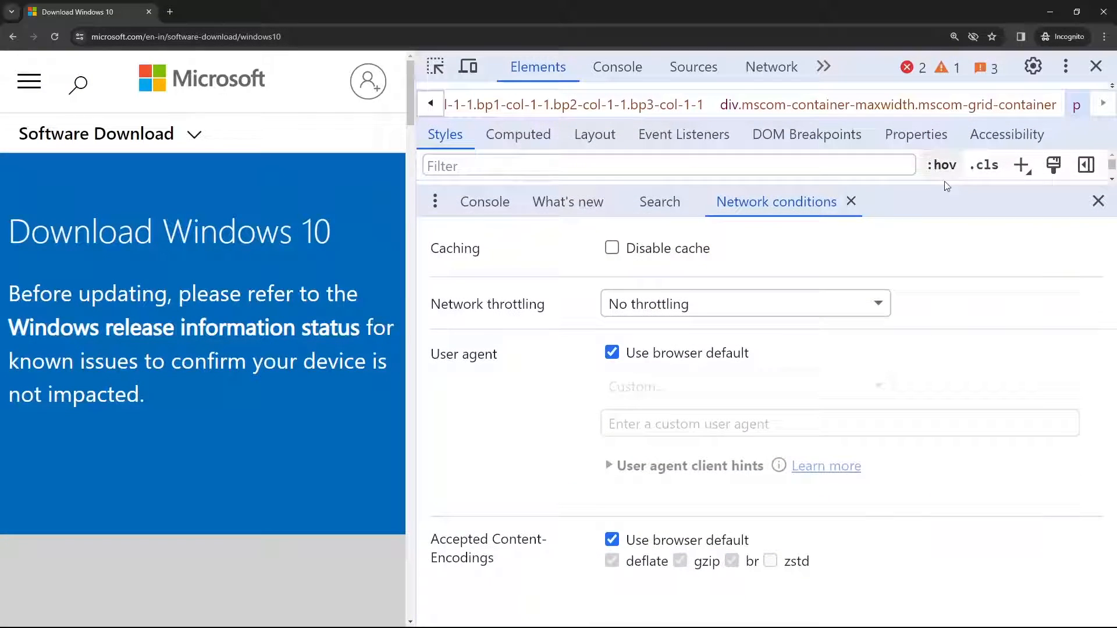
mouse_move(677, 381)
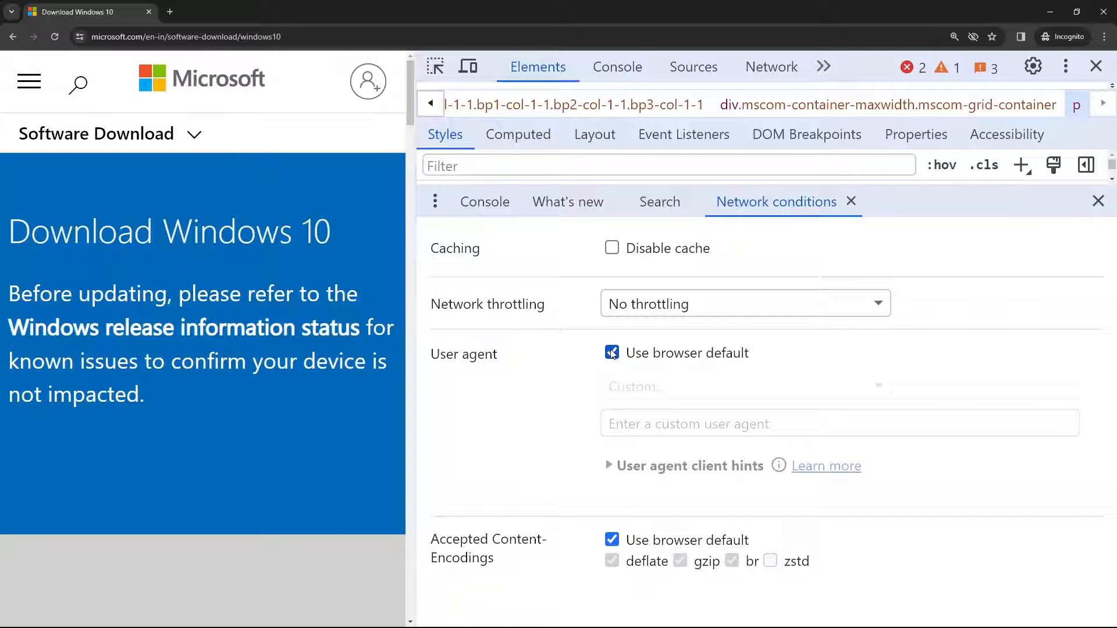
click(611, 353)
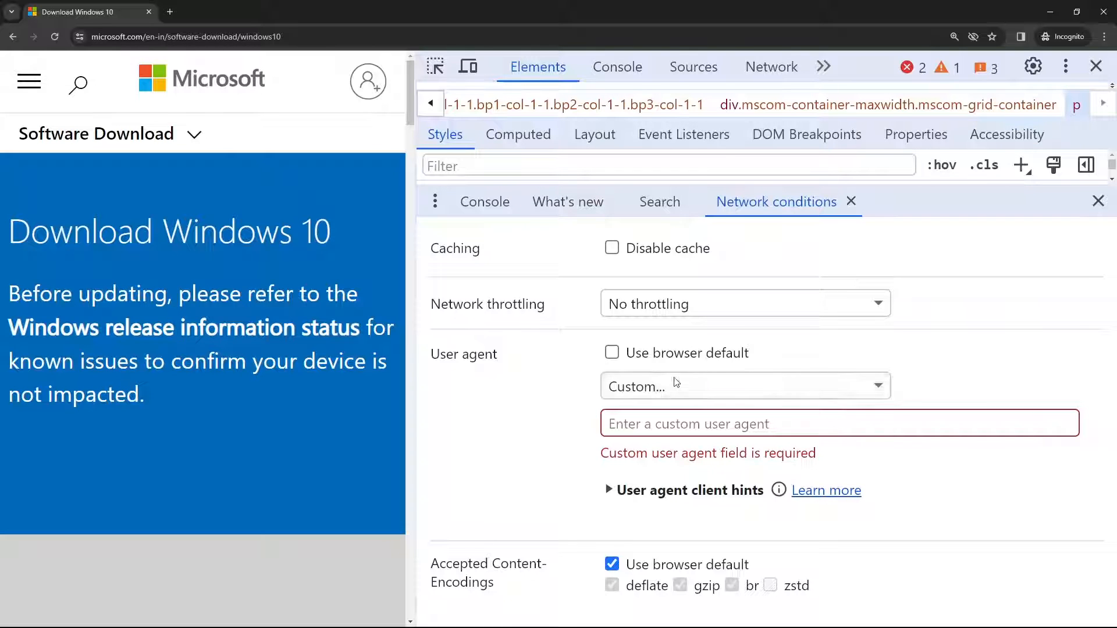
Choose the 'Chrome — Chrome OS' preset from the User agent dropdown.
click(745, 385)
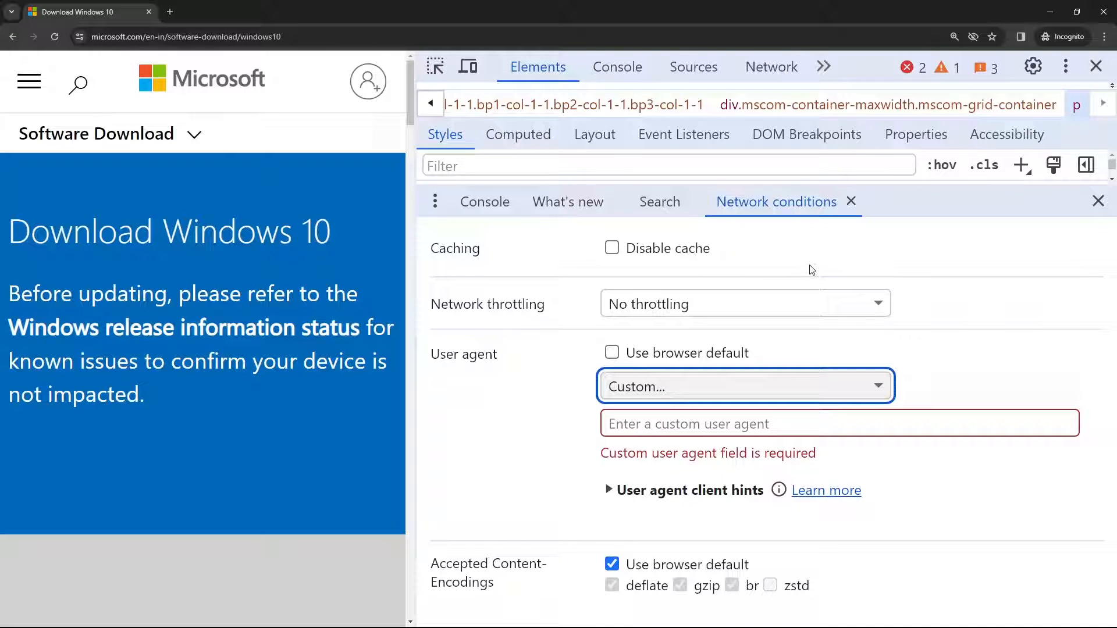
mouse_move(806, 267)
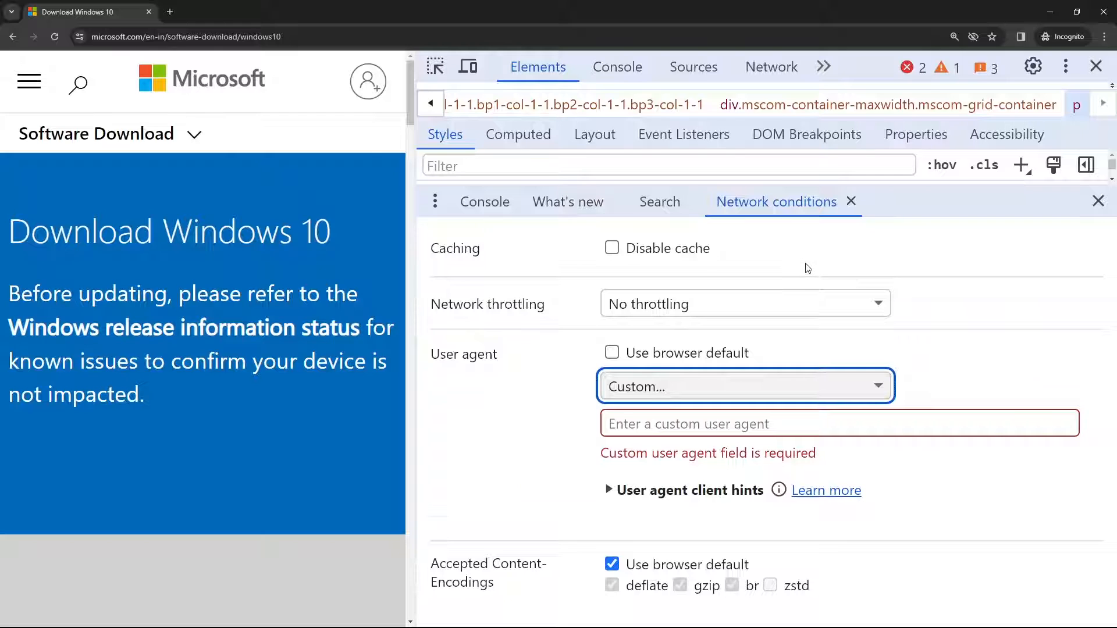
click(745, 386)
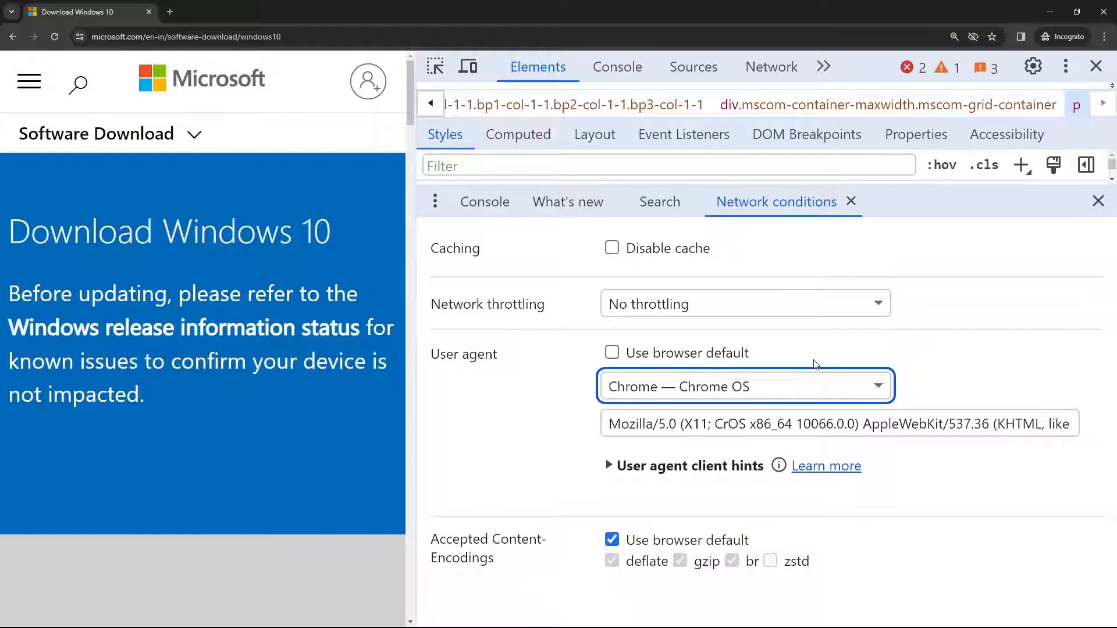
mouse_move(854, 398)
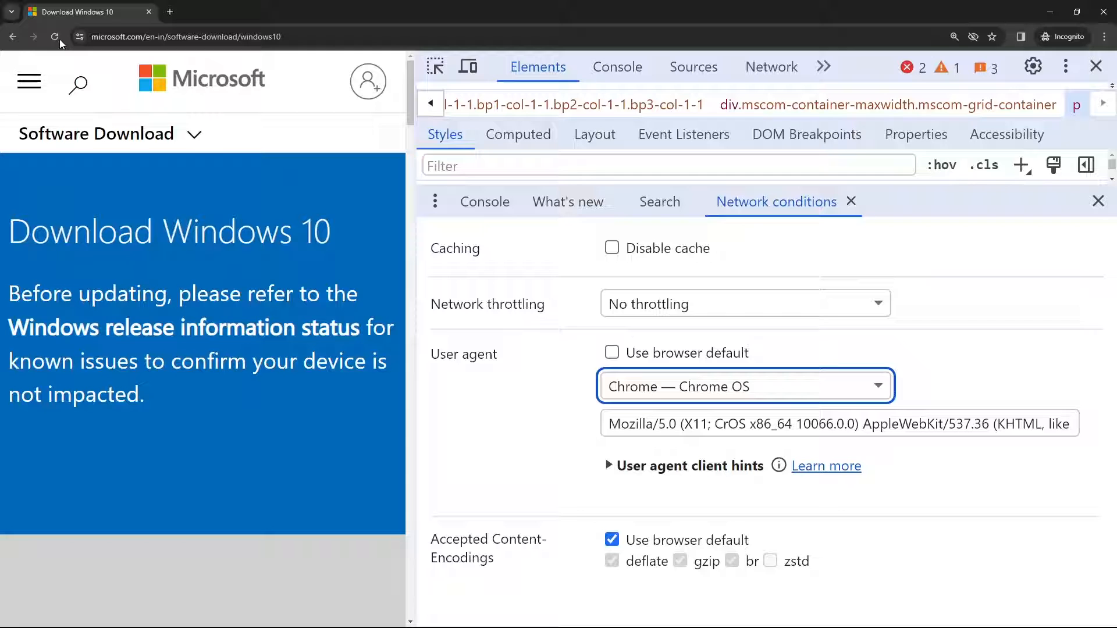
Reload the page and confirm 'Windows 10 (multi-edition ISO)' as the edition.
click(55, 37)
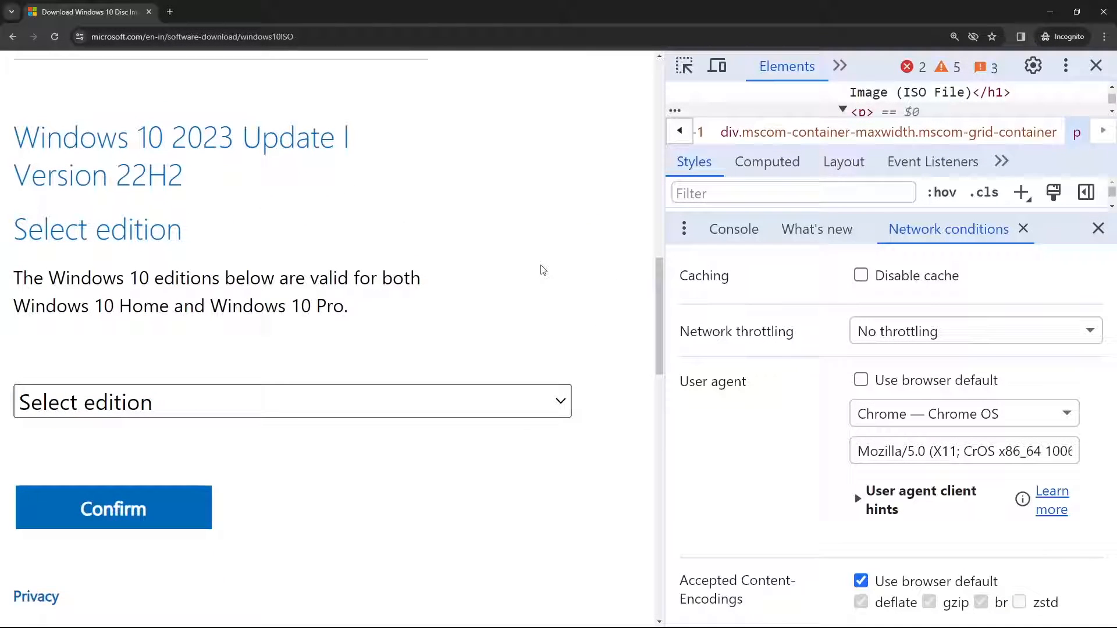
mouse_move(385, 231)
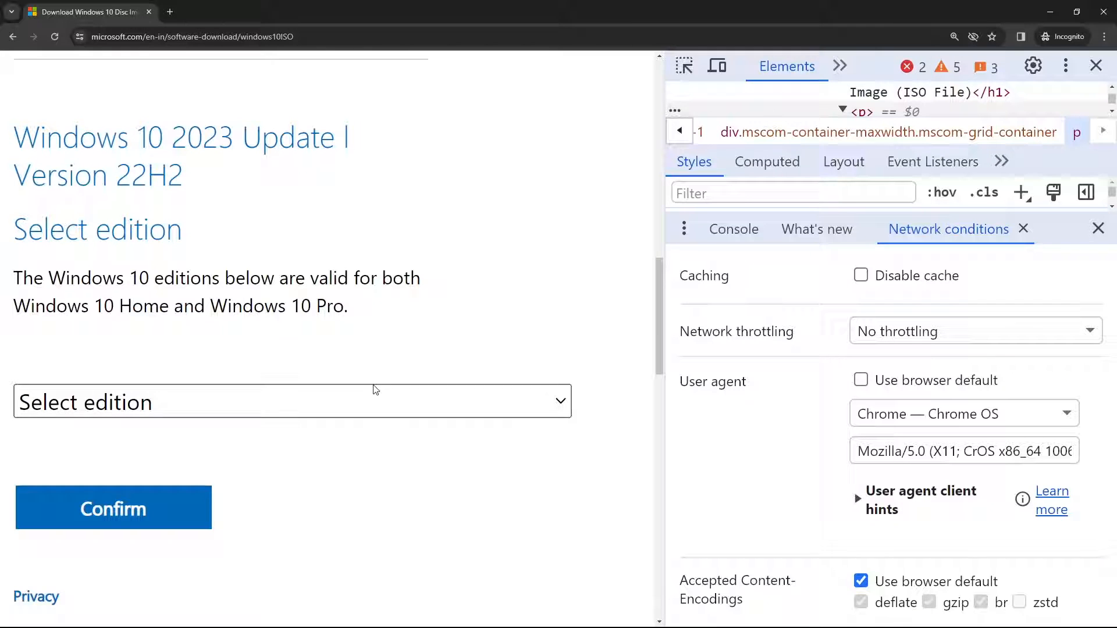
mouse_move(383, 403)
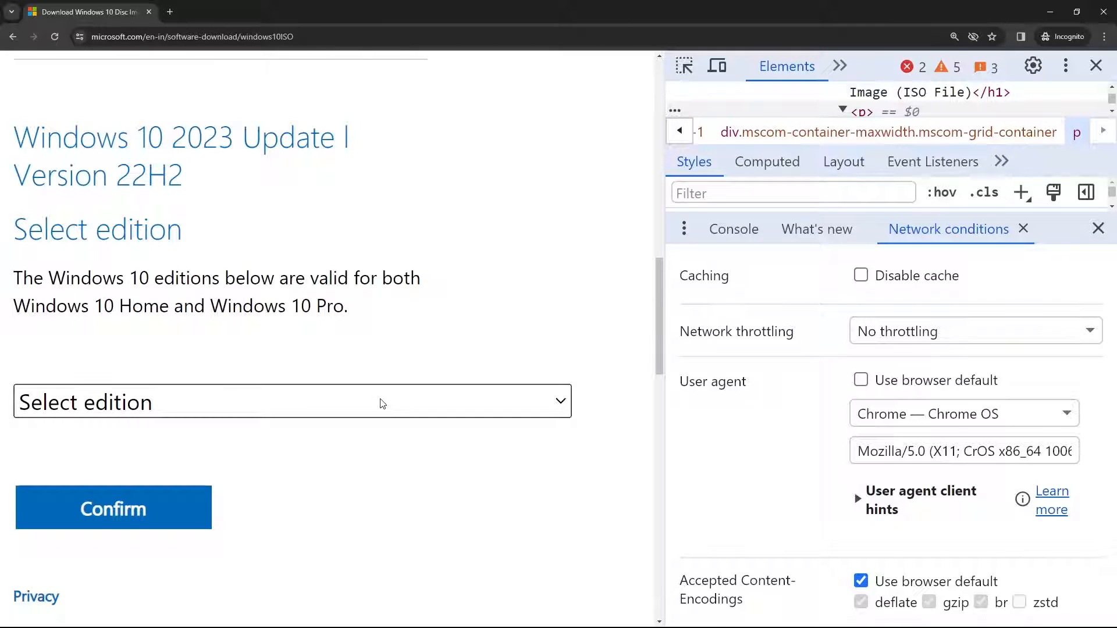
mouse_move(364, 475)
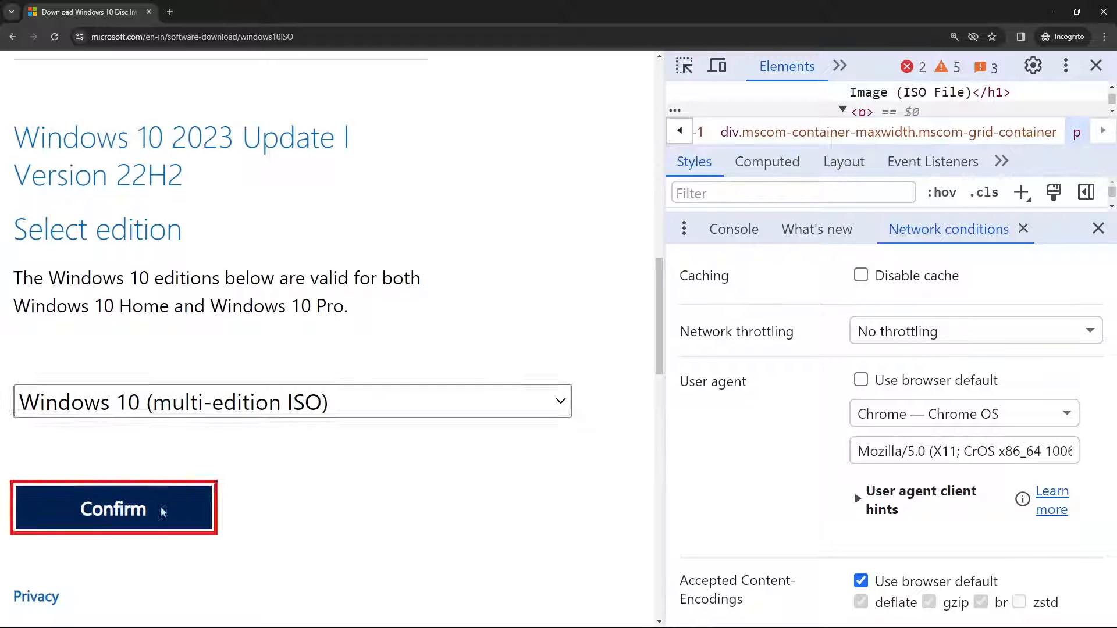
click(114, 509)
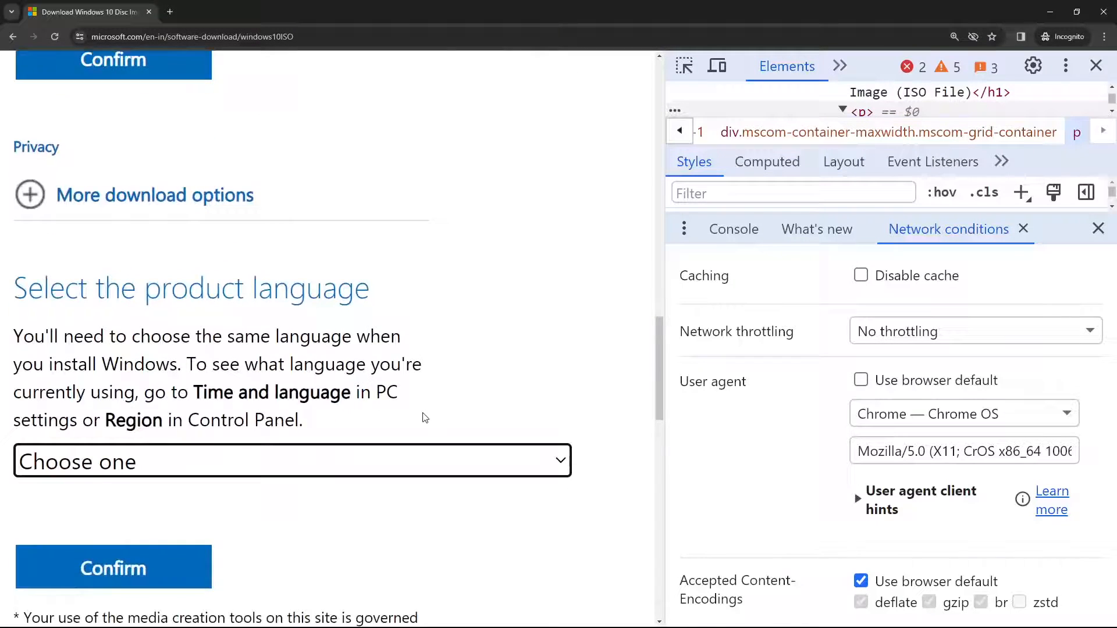
Confirm English (United States) as the product language to reveal the download links.
scroll(down, 3)
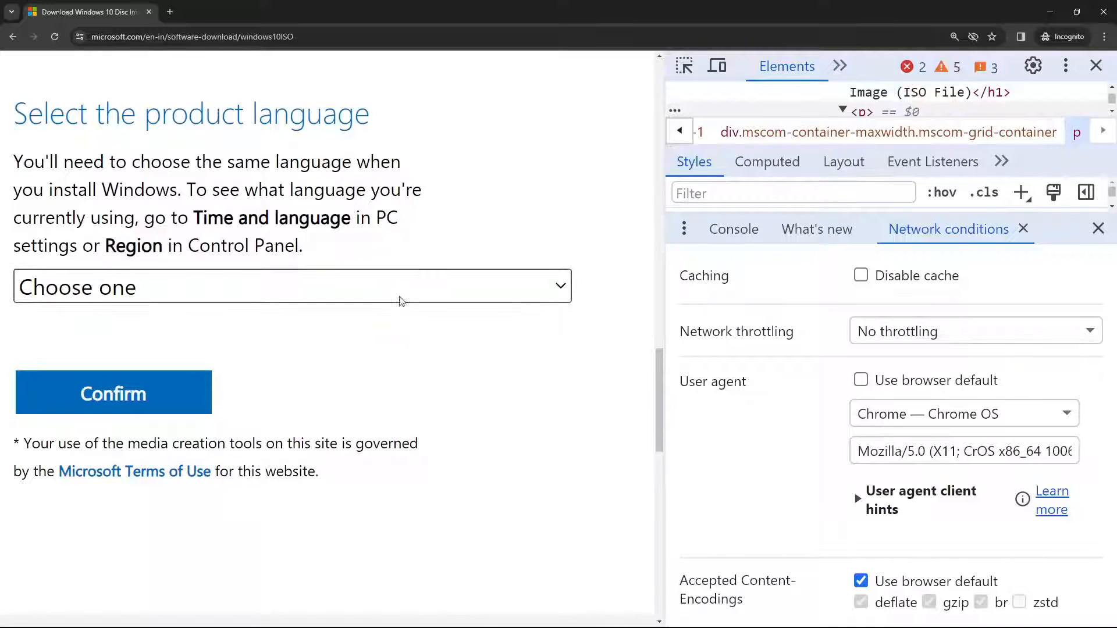
click(292, 288)
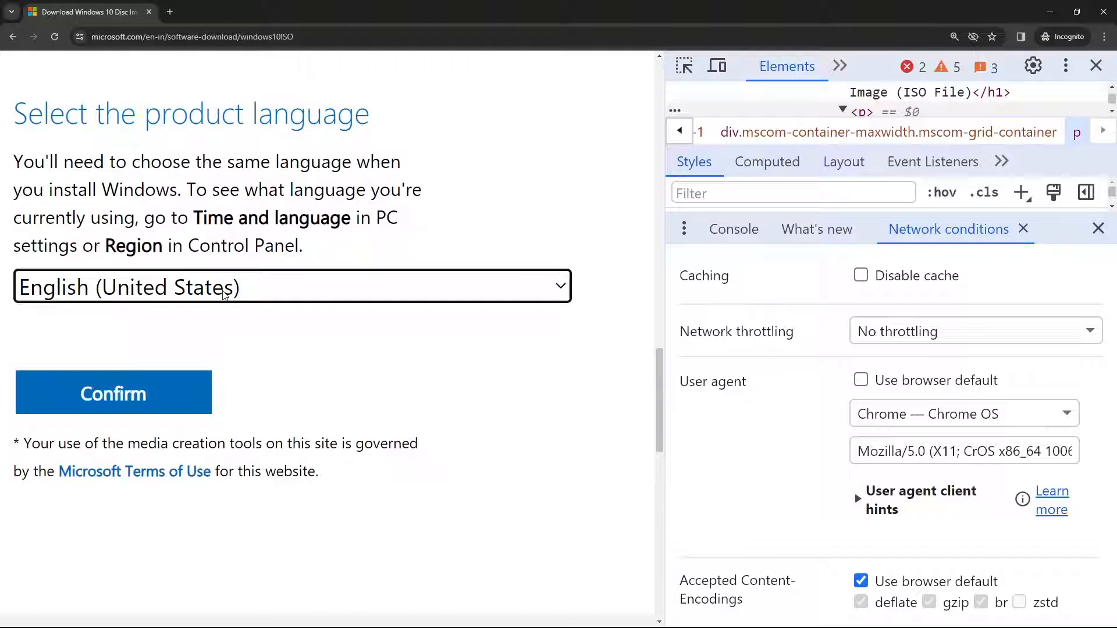
click(113, 392)
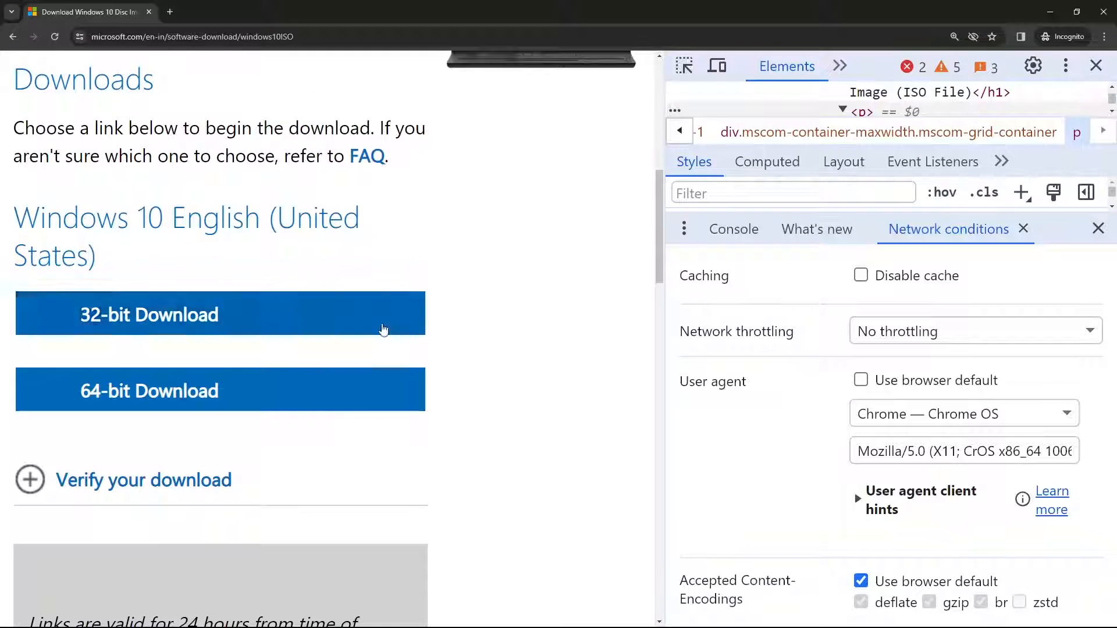
mouse_move(301, 397)
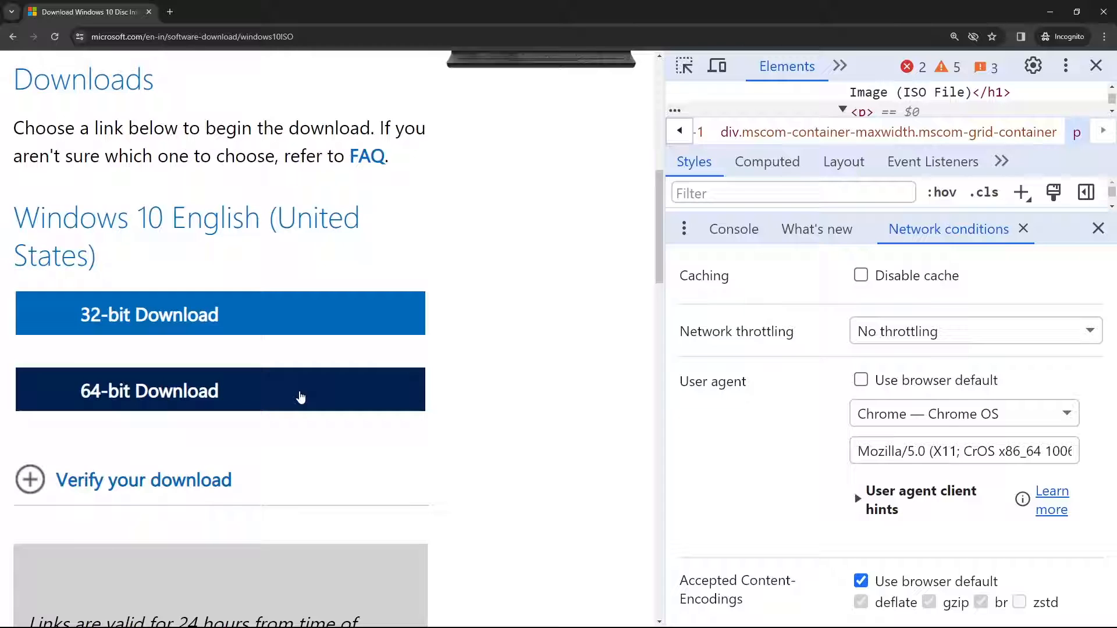